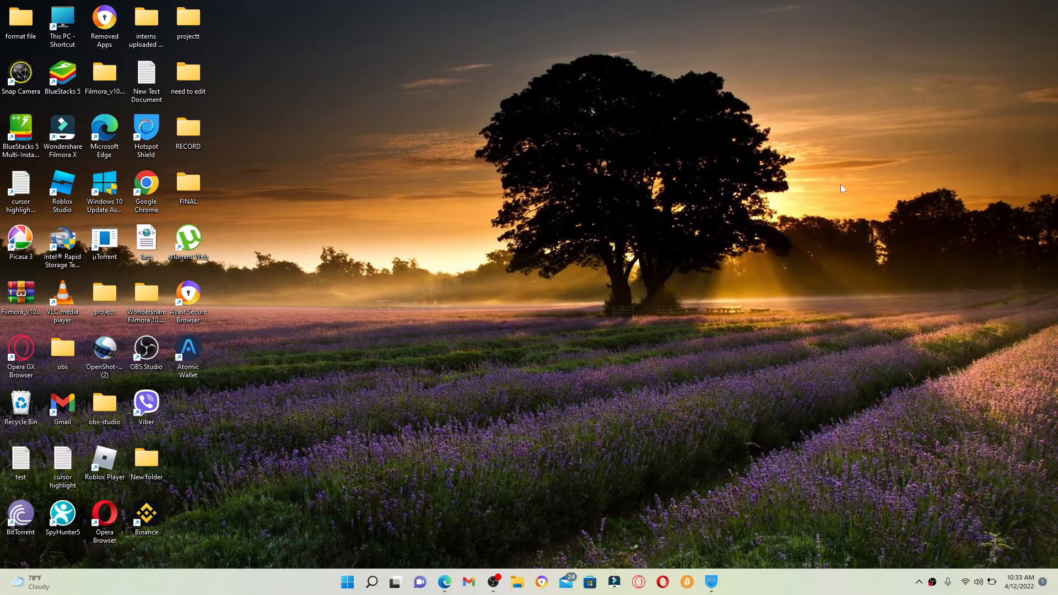
Step: Launch Microsoft Edge from the taskbar
{"action": "left_click", "coordinate": [444, 582]}
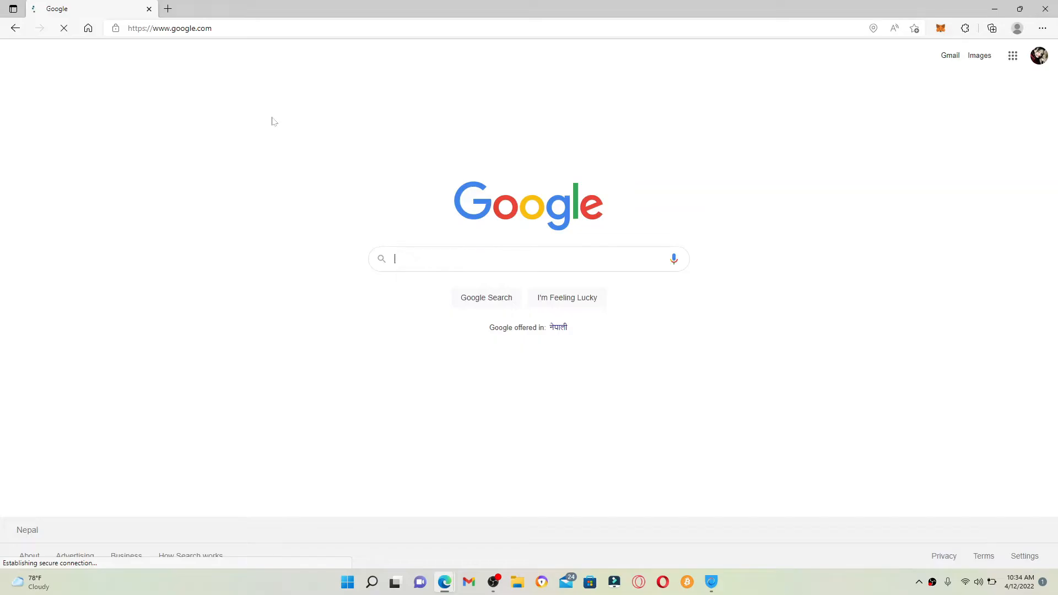
{"action": "left_click", "coordinate": [169, 28]}
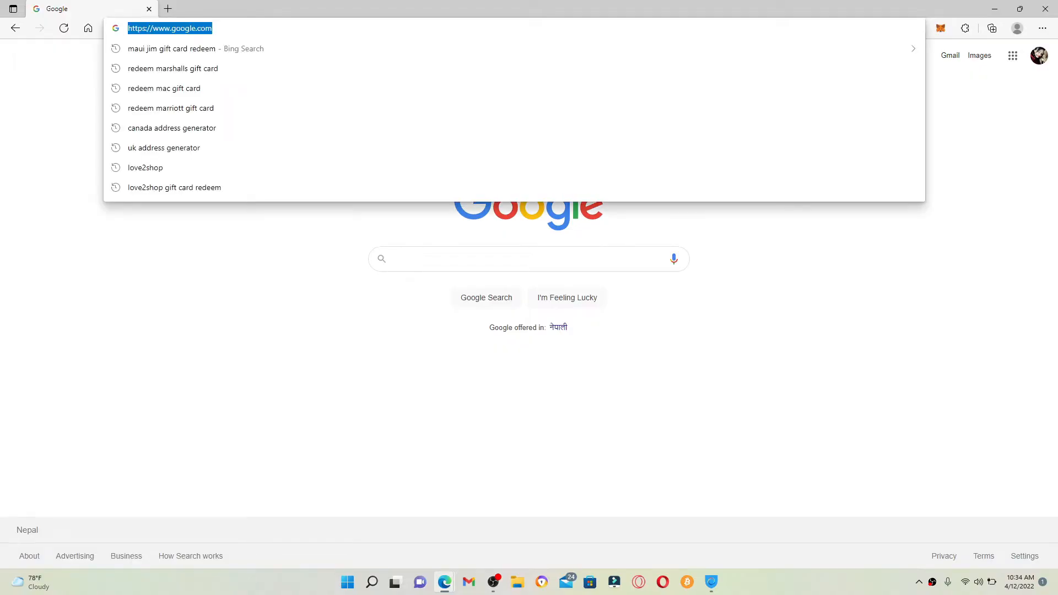
{"action": "type", "text": "www.mecca.com.au"}
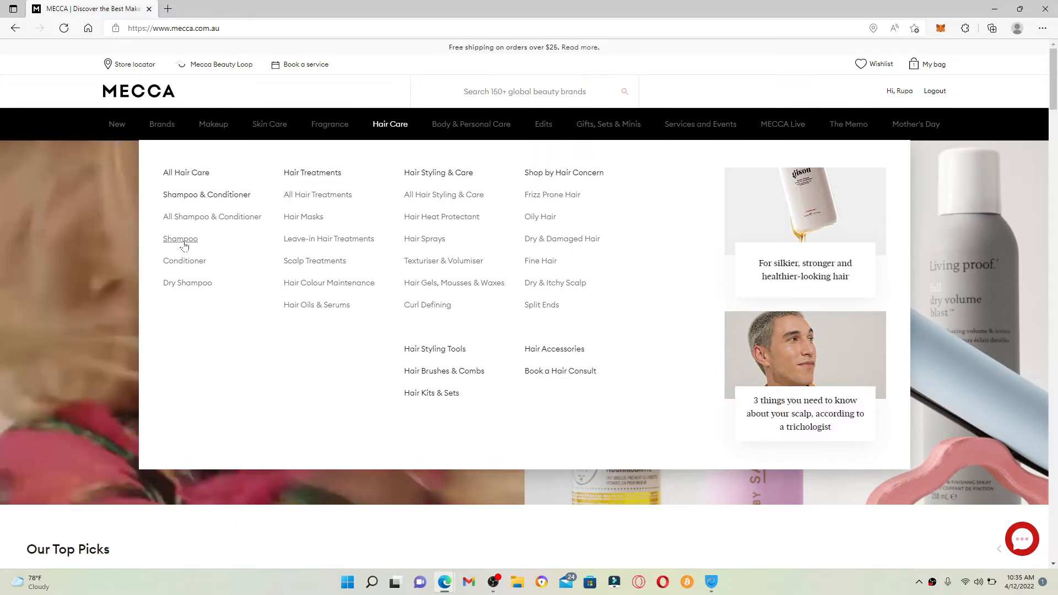
Step: Add the Olaplex No.4P Blonde Enhancer Toner Shampoo from Shampoo listings, then view the bag
{"action": "left_click", "coordinate": [180, 239]}
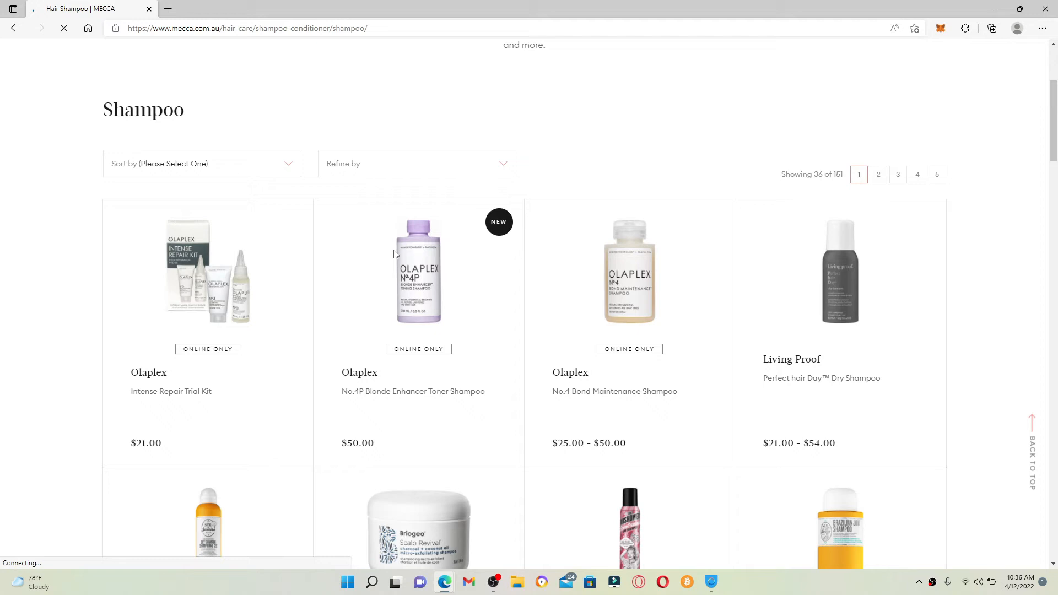
{"action": "left_click", "coordinate": [418, 270]}
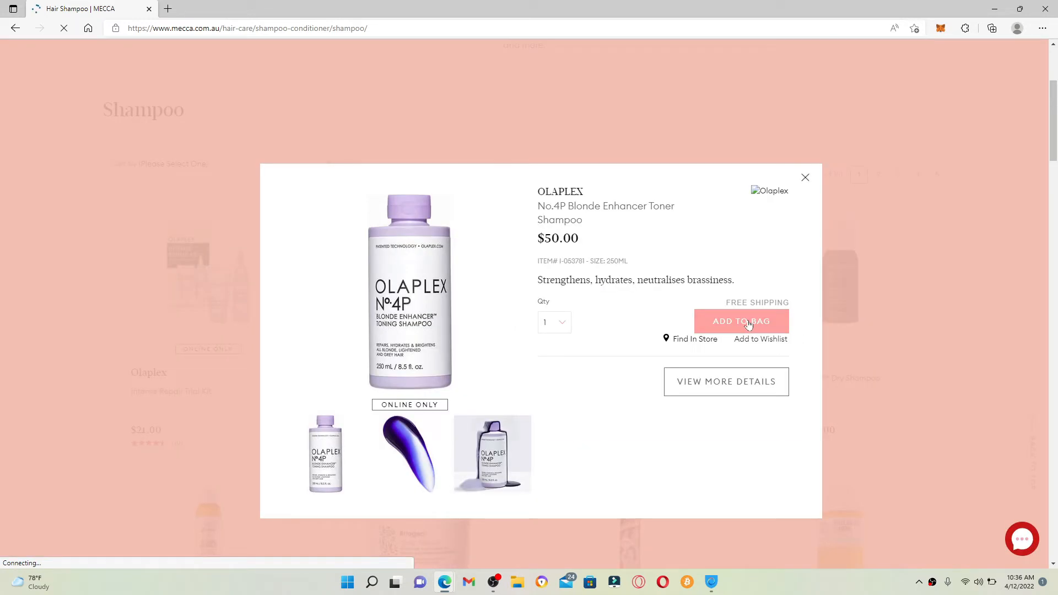
{"action": "left_click", "coordinate": [741, 321]}
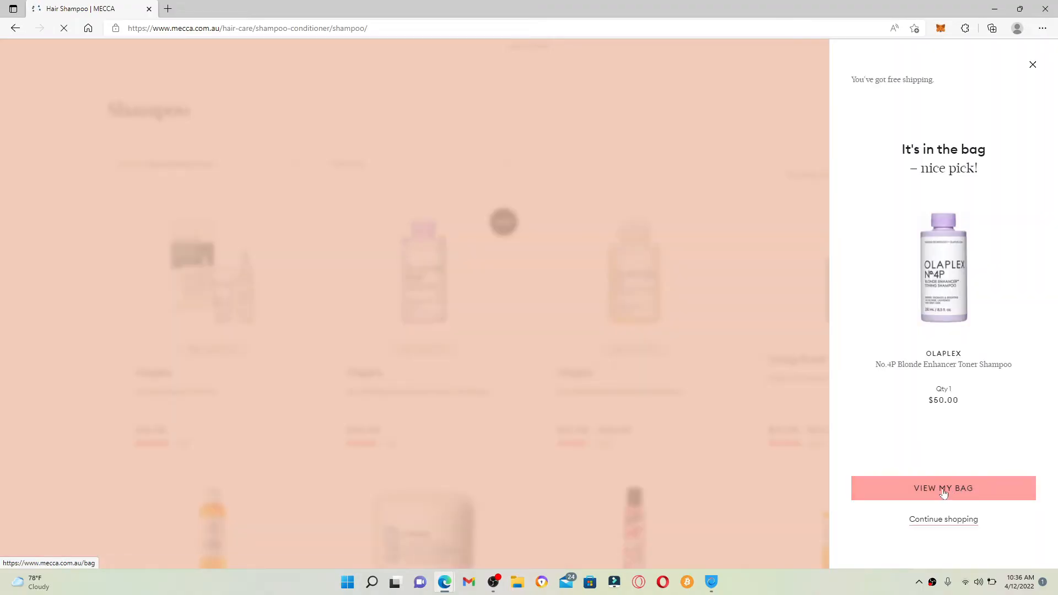
{"action": "left_click", "coordinate": [943, 487]}
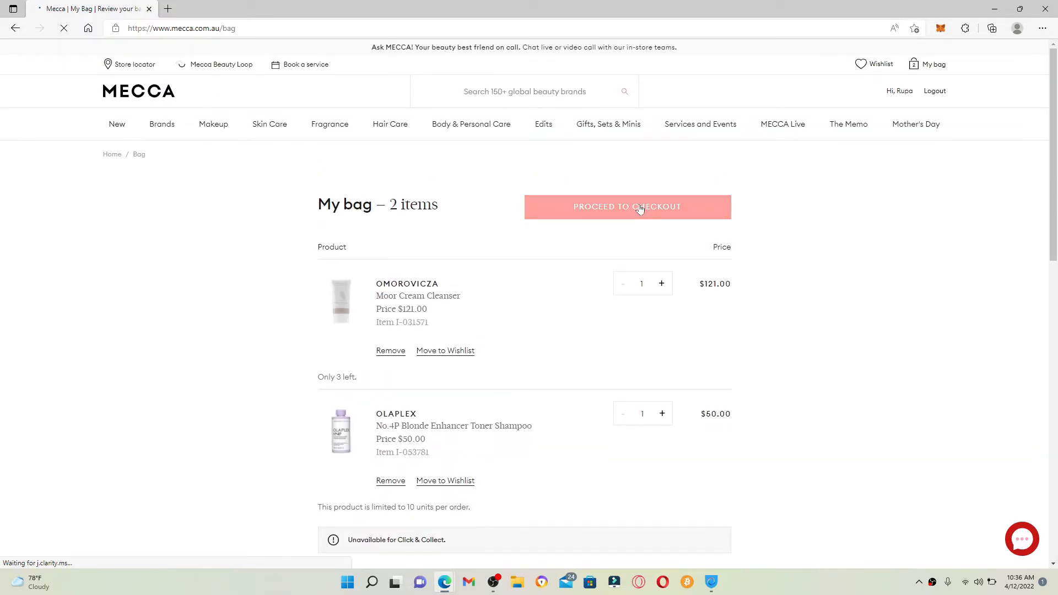
Step: Proceed from the bag through shipping to the payment step, $121.00 total
{"action": "left_click", "coordinate": [627, 207]}
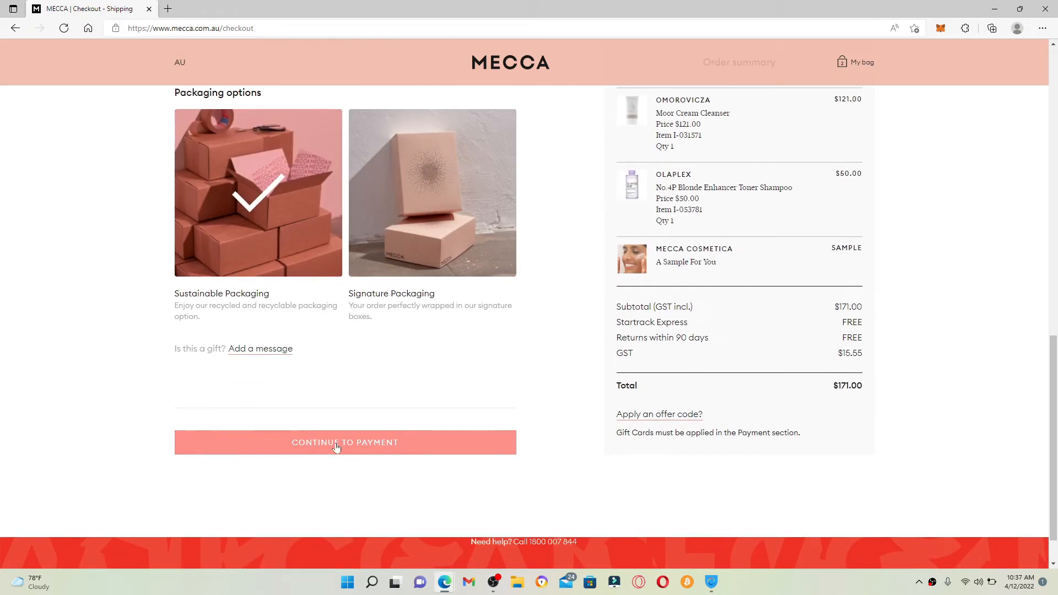
{"action": "left_click", "coordinate": [345, 443]}
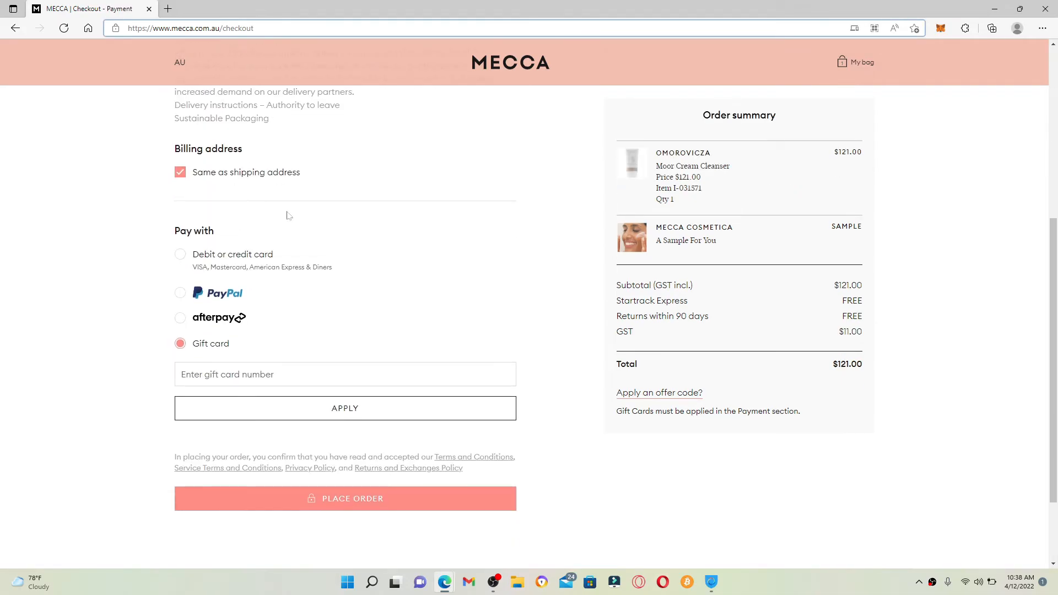
{"action": "mouse_move", "coordinate": [199, 293]}
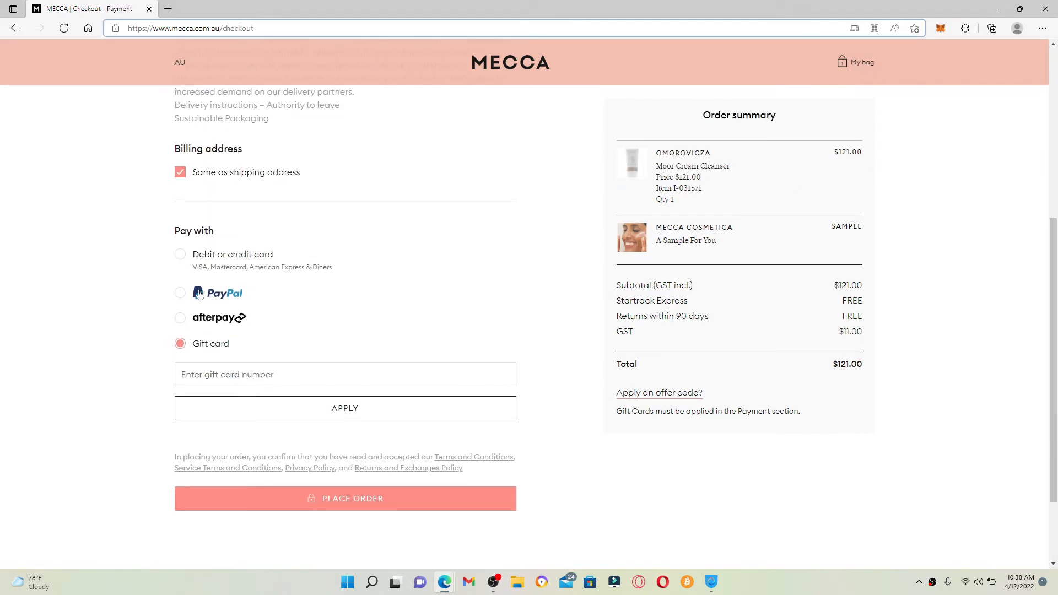
{"action": "left_click", "coordinate": [180, 255]}
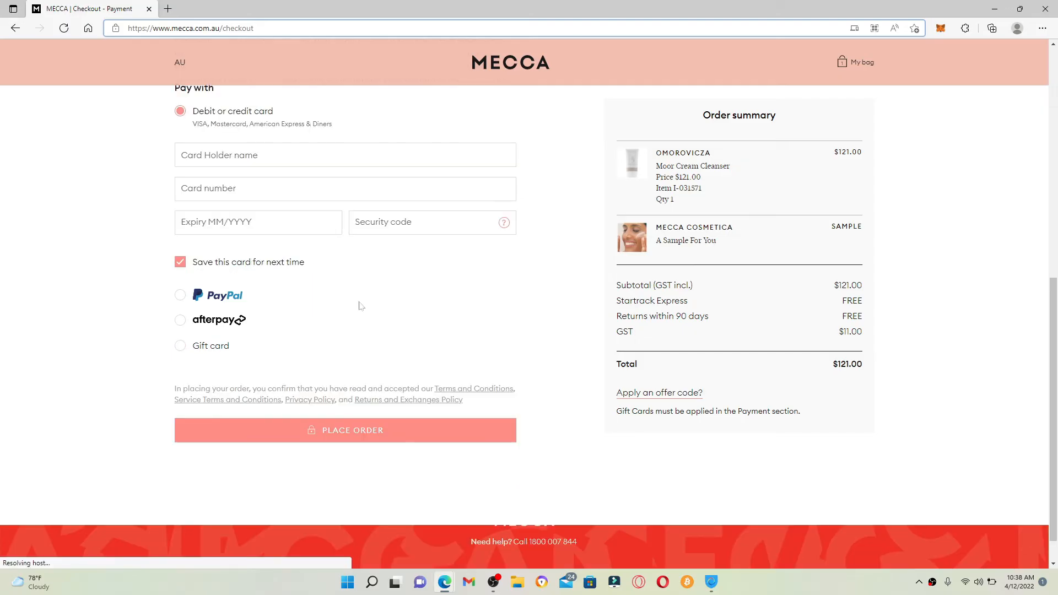
{"action": "scroll", "scroll_direction": "down", "scroll_amount": 3}
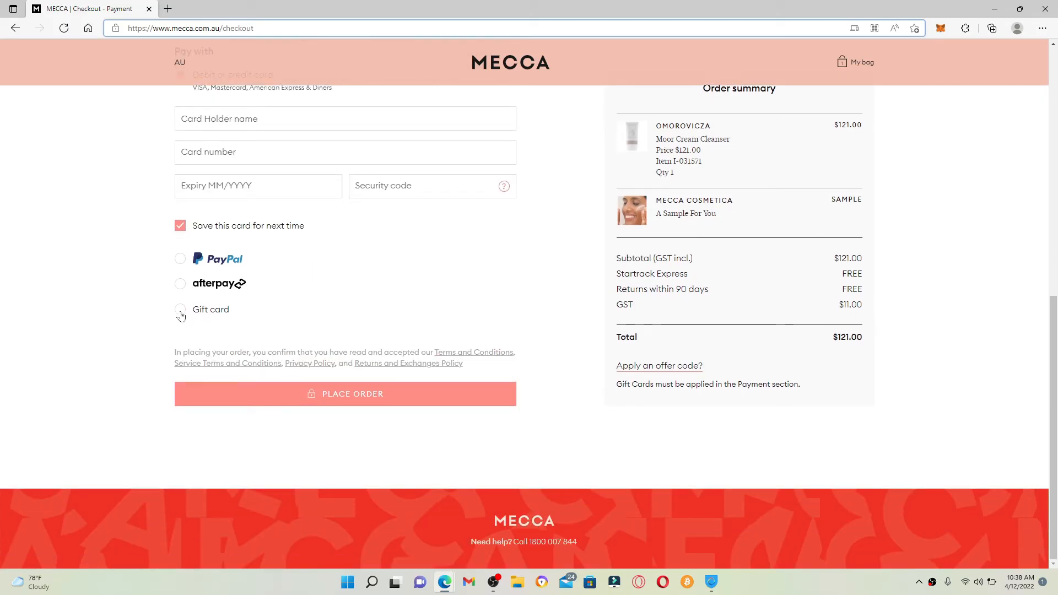
{"action": "left_click", "coordinate": [180, 309]}
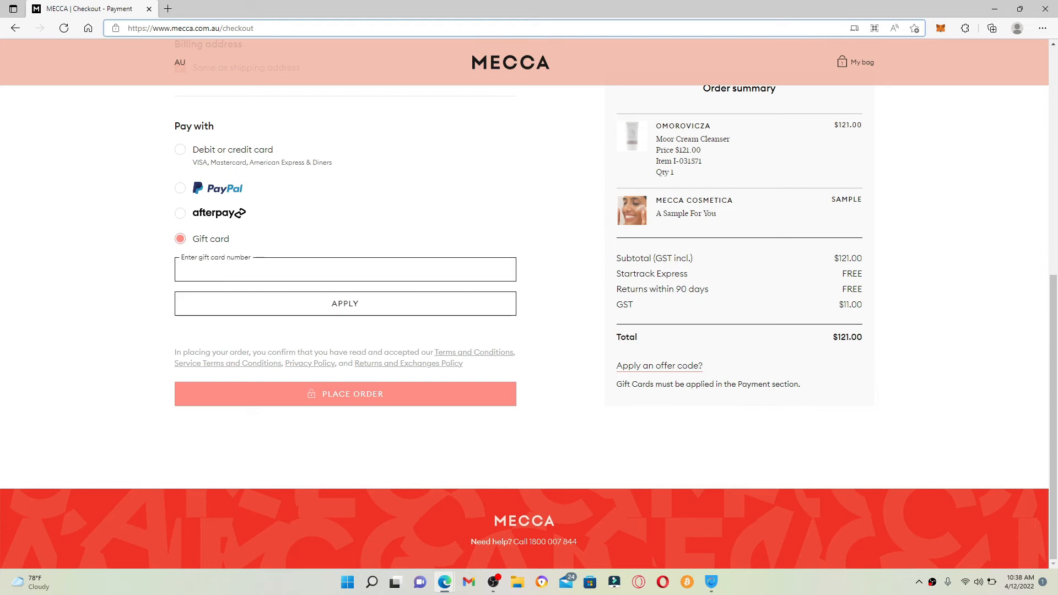
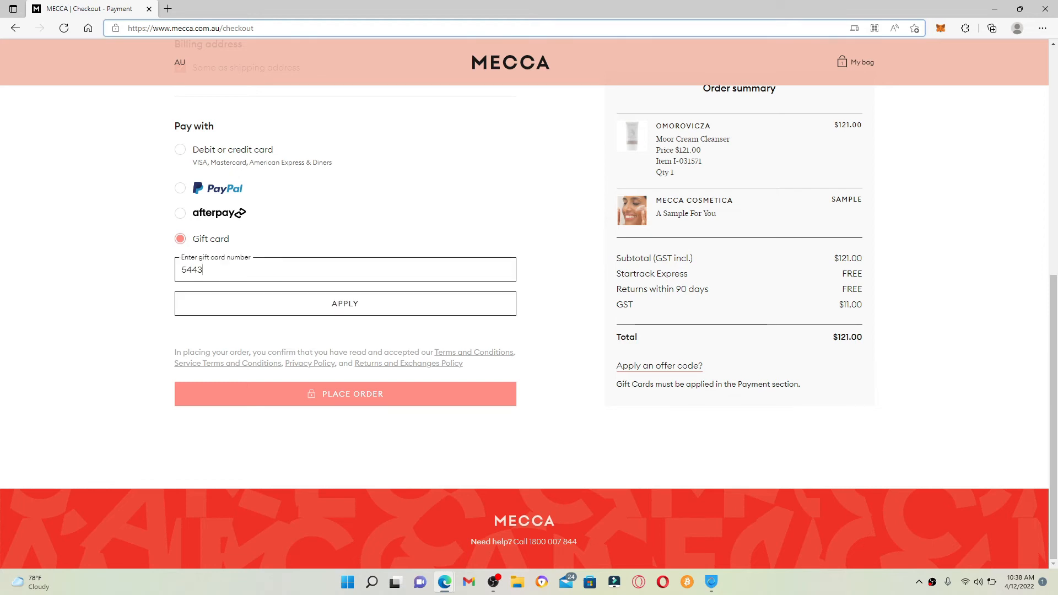